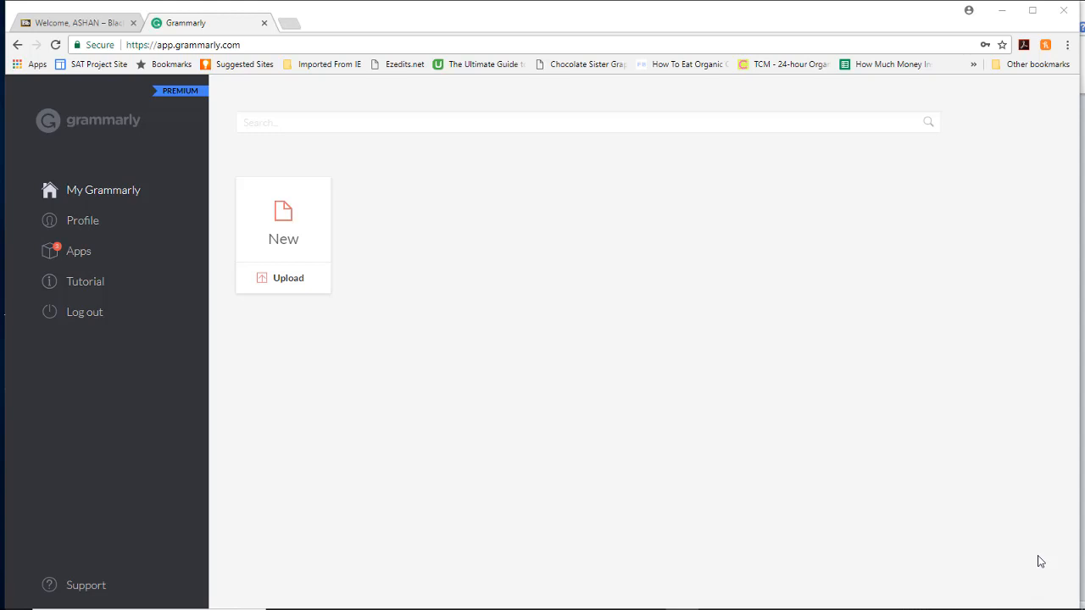
mouse_move(288, 278)
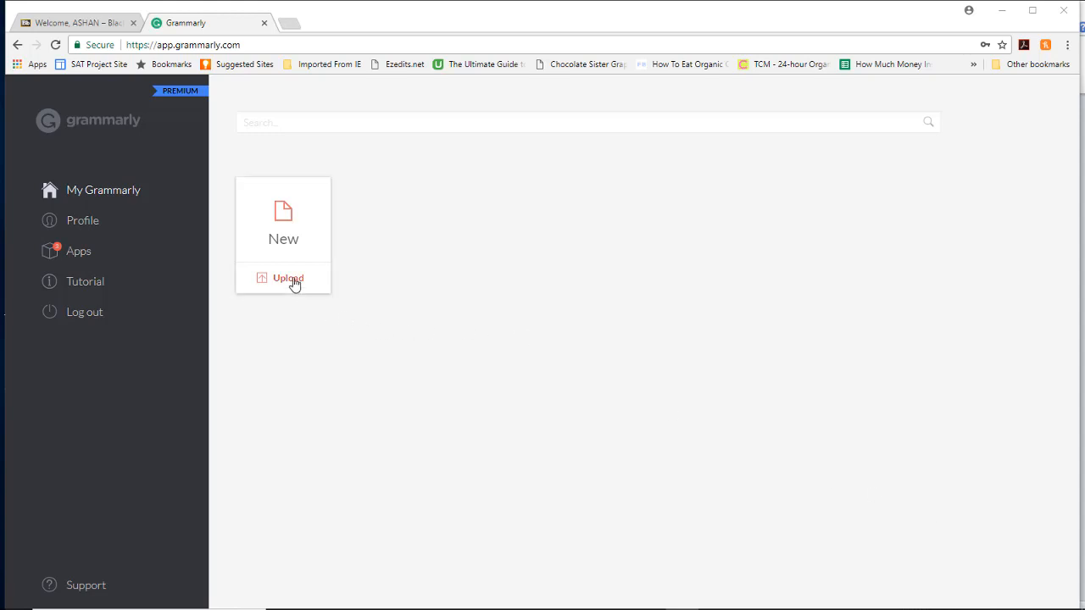
Upload the grammarly_ex_2 essay from Downloads into Grammarly's editor.
left_click(288, 279)
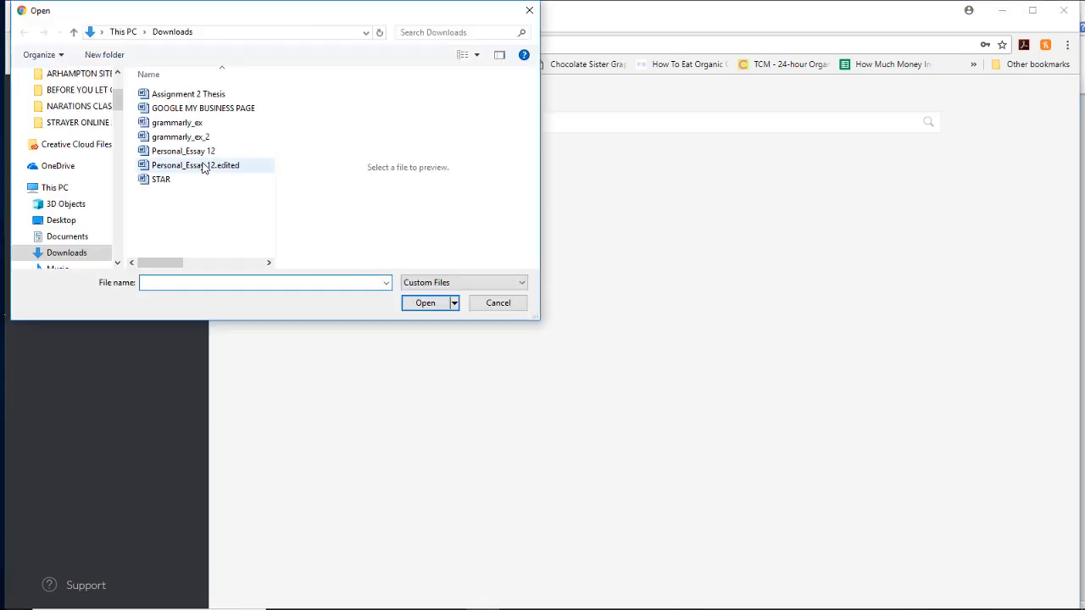
left_click(180, 135)
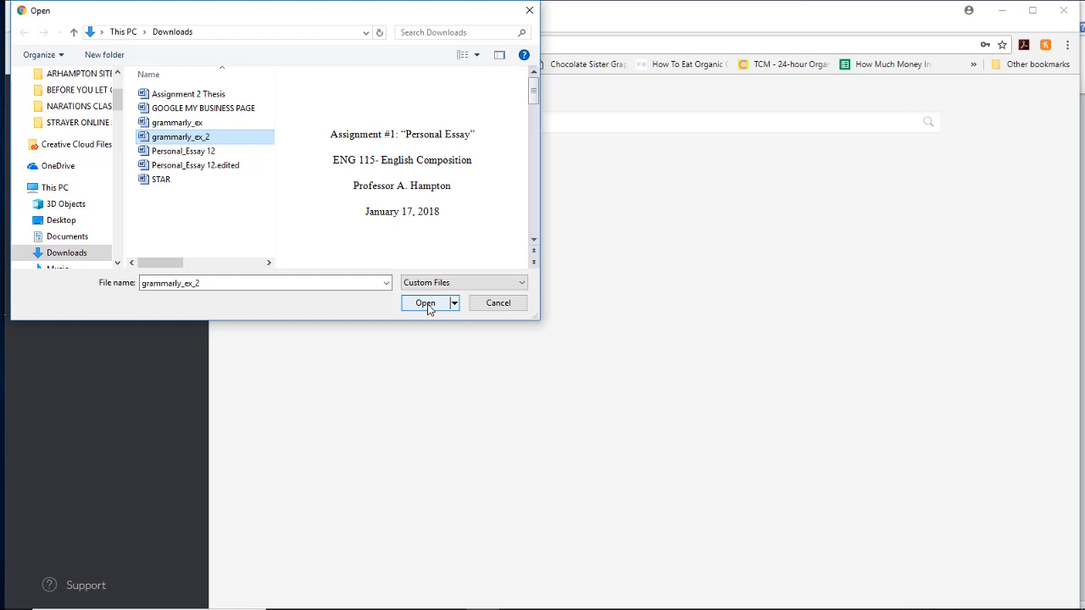
left_click(425, 303)
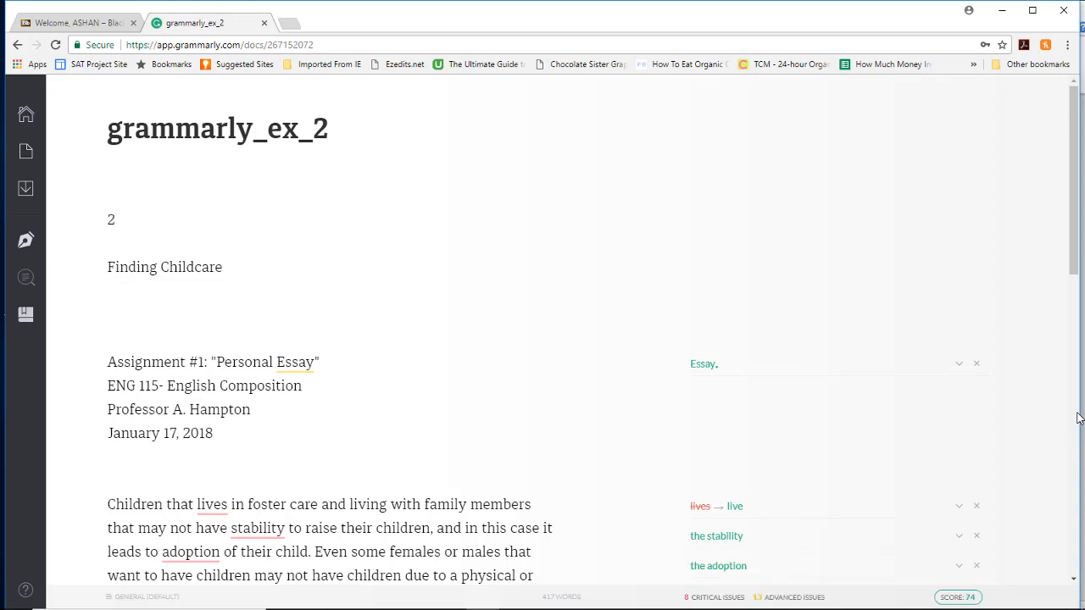
mouse_move(1076, 308)
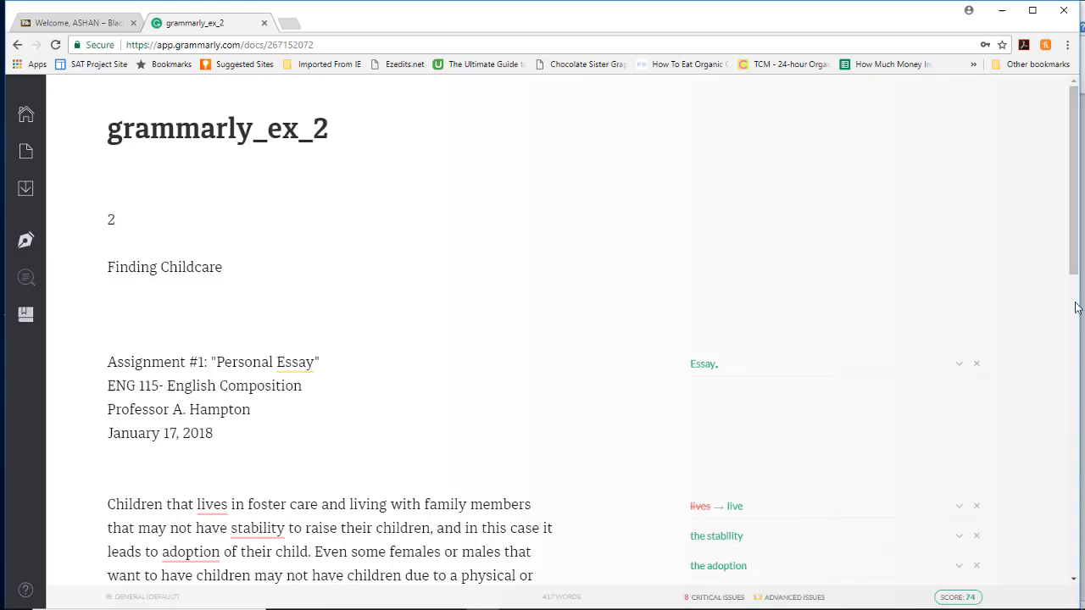
mouse_move(1010, 293)
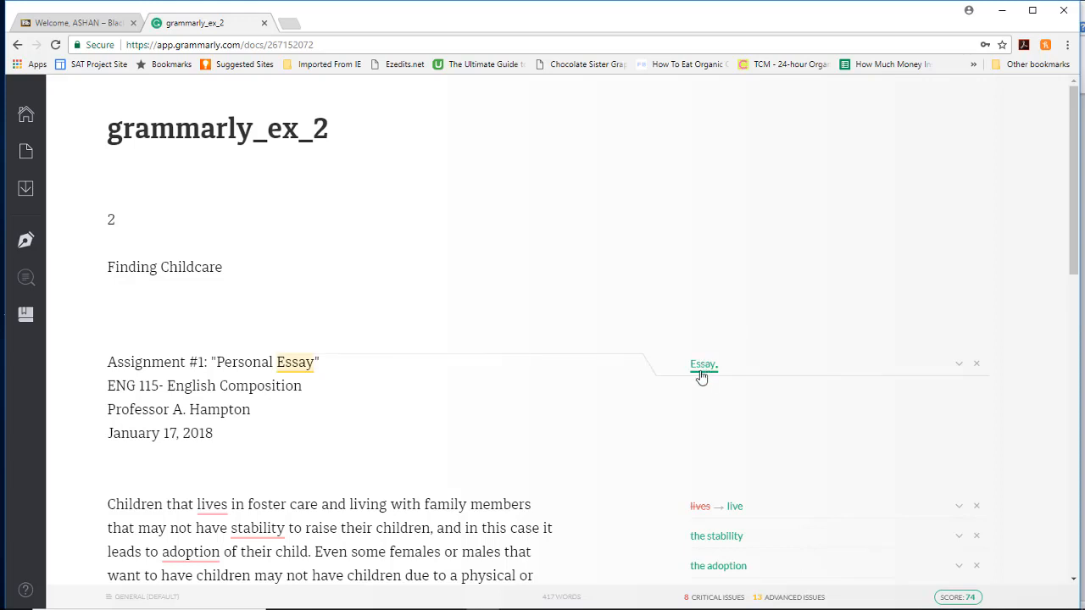
mouse_move(783, 376)
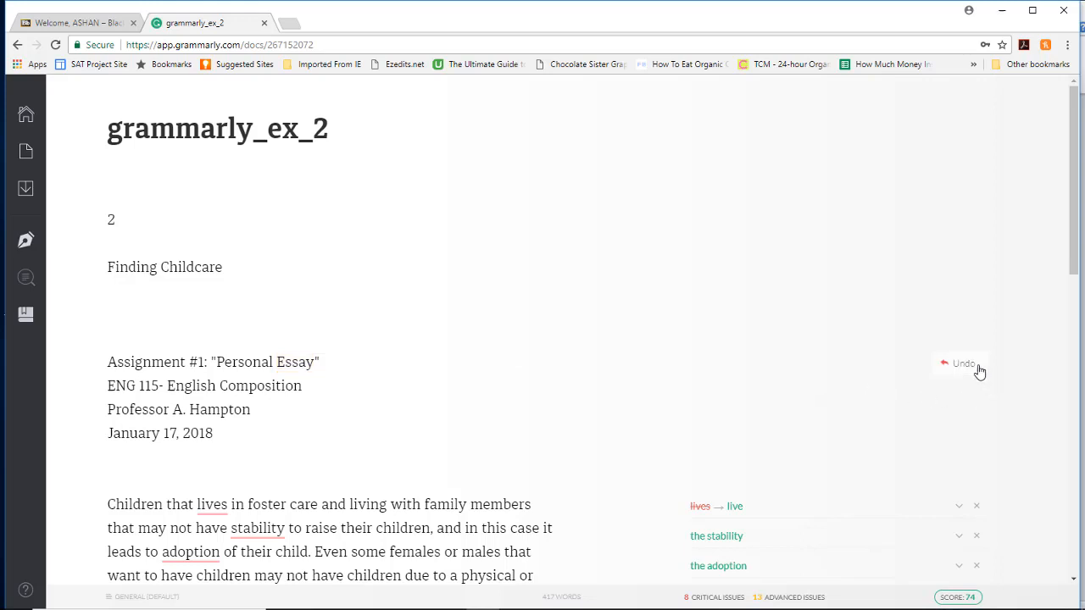
mouse_move(1078, 431)
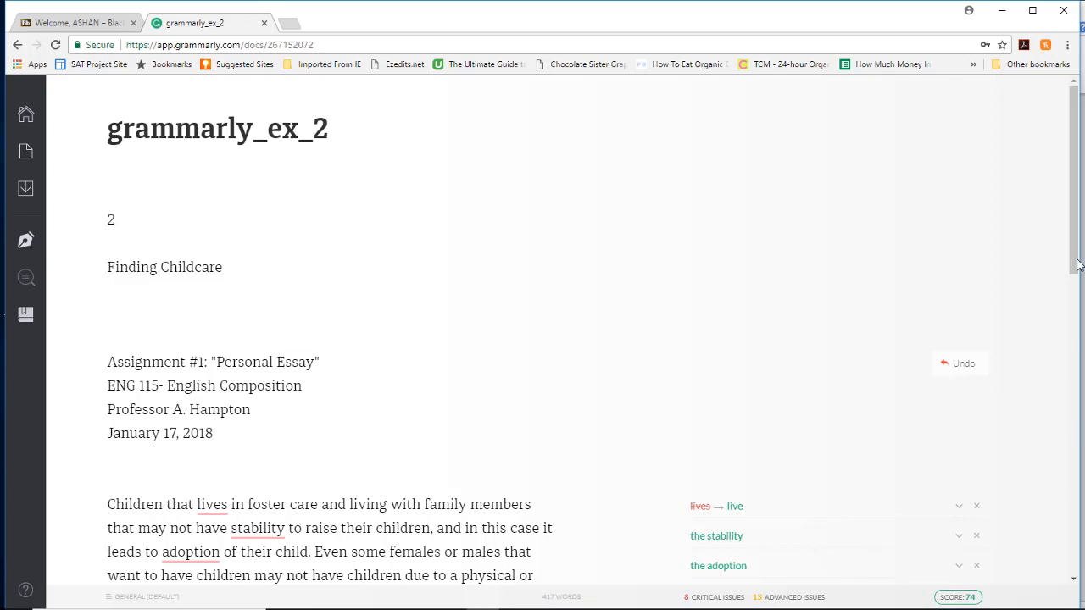
Accept 'lives' → 'live' and 'the stability', then review the missing-article note for 'adoption'.
scroll("down", 3)
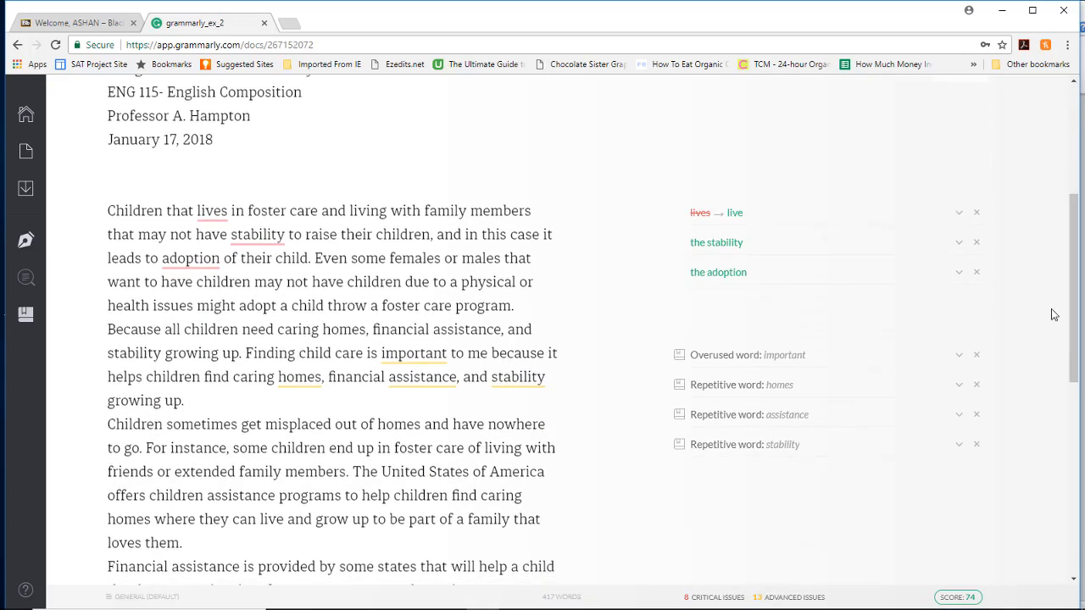
left_click(717, 212)
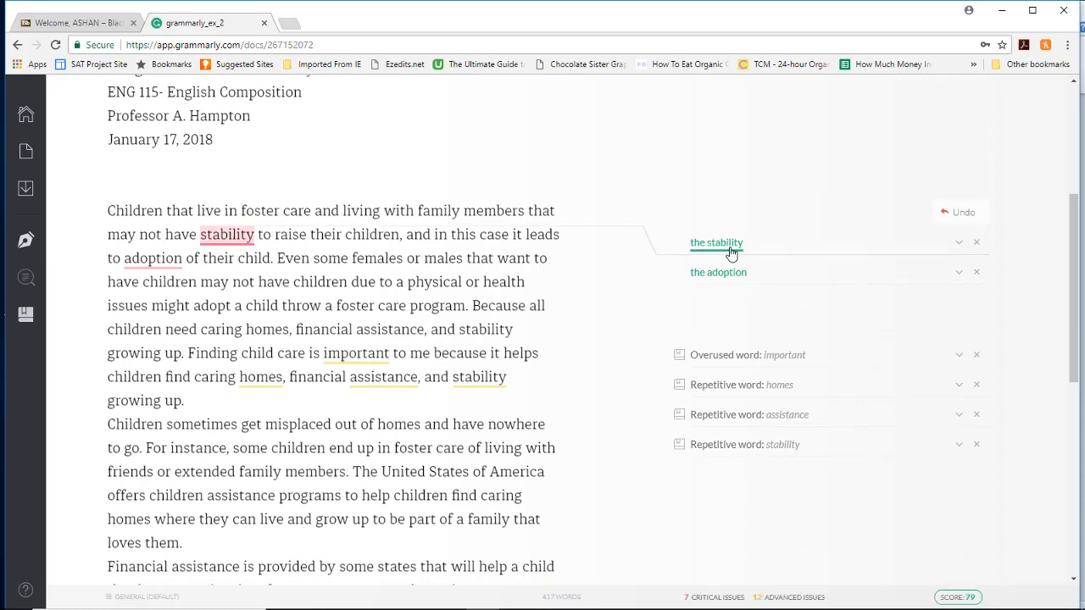
left_click(715, 241)
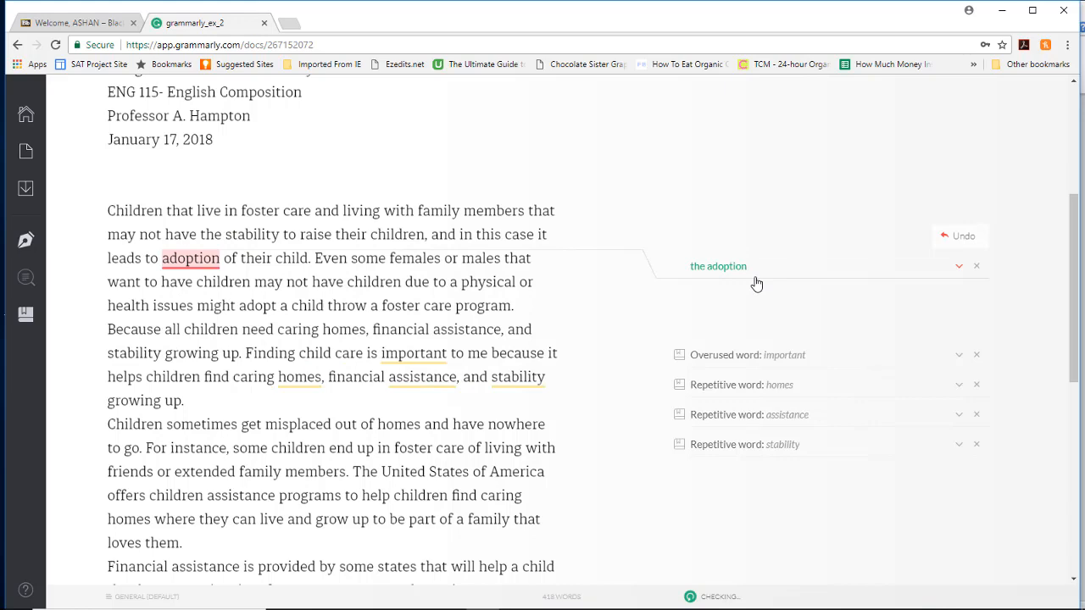
left_click(960, 264)
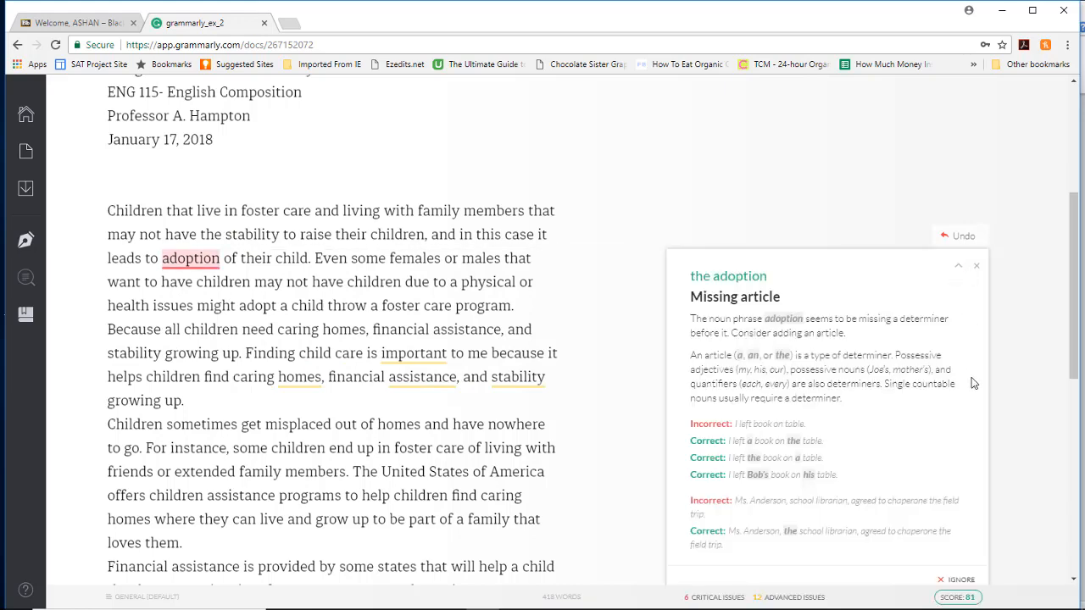
scroll("down", 3)
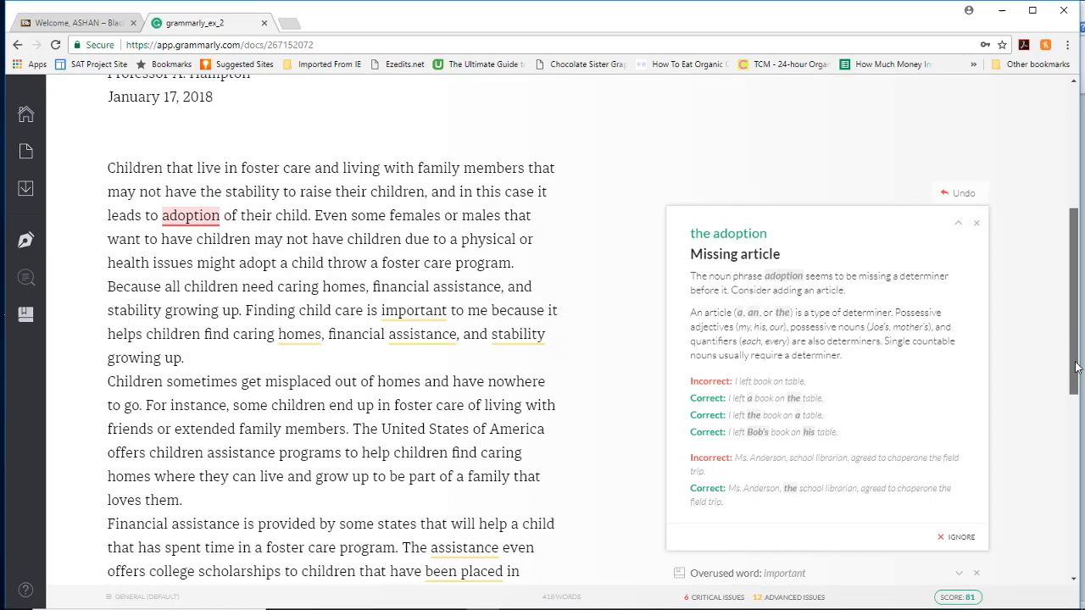
mouse_move(983, 303)
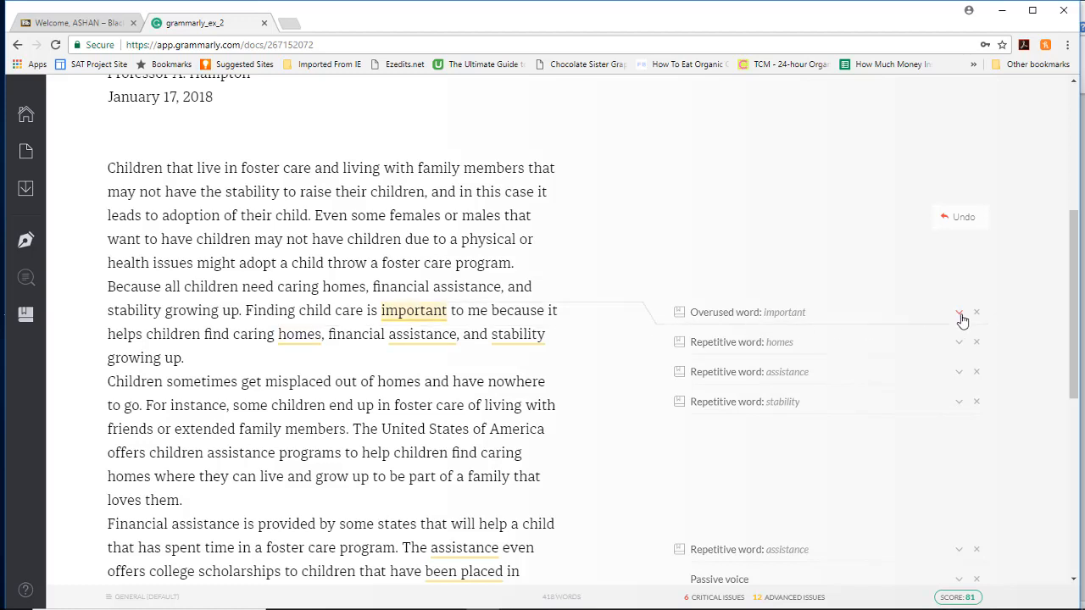
Replace overused 'important' with 'essential' and dismiss the repetitive-word flags for 'homes' and 'stability'.
left_click(960, 312)
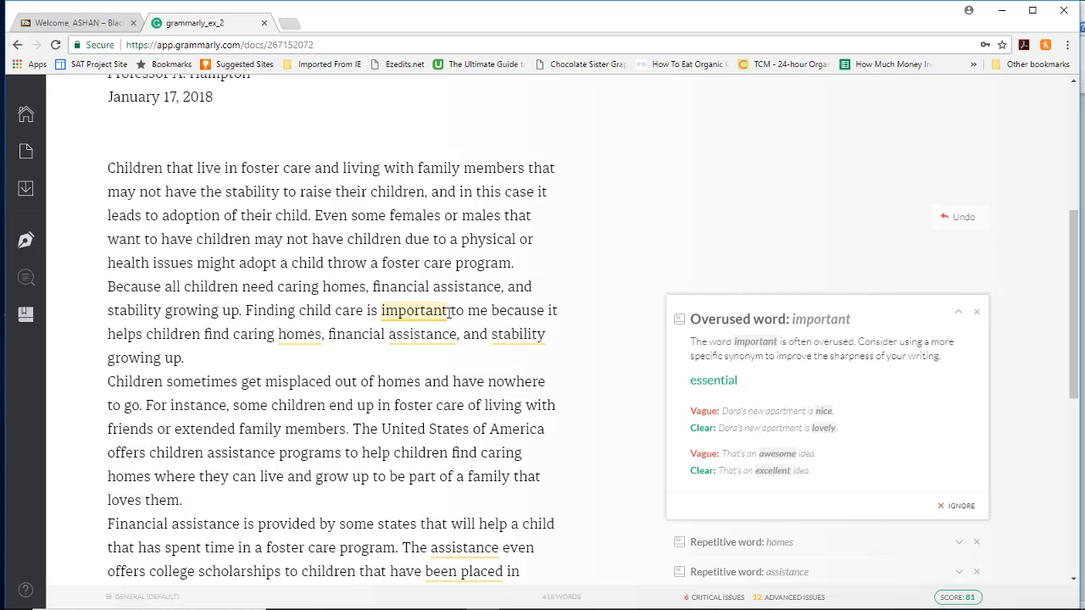
double_click(414, 310)
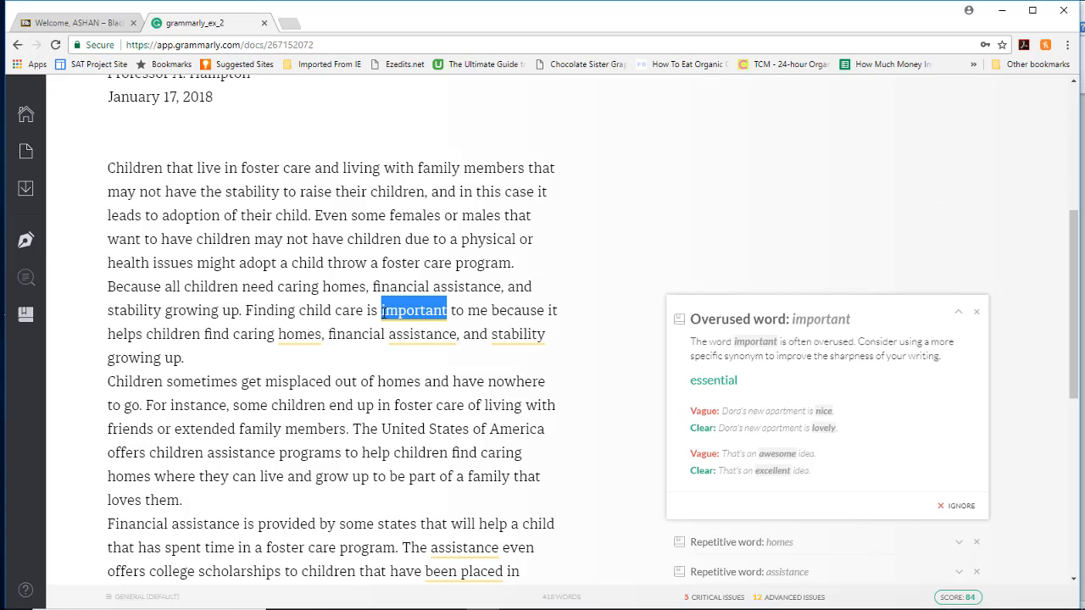
left_click(714, 380)
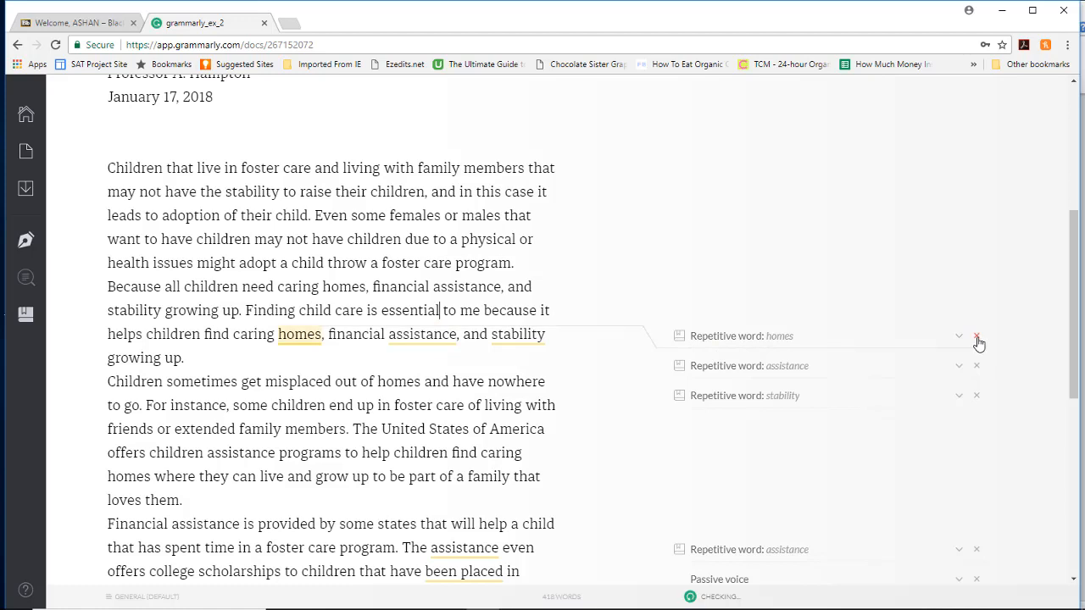
left_click(976, 335)
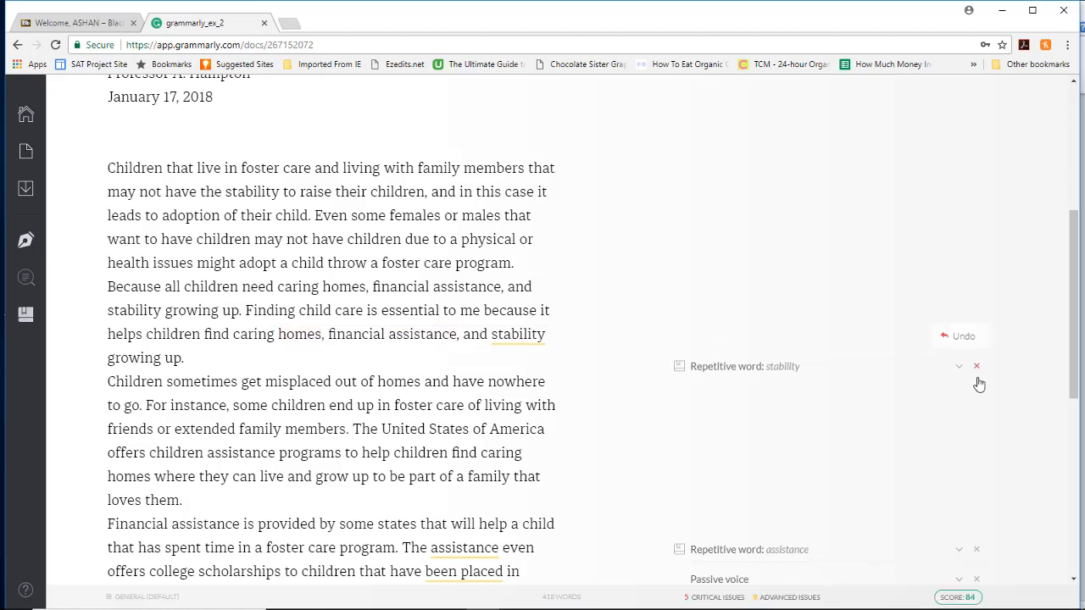
left_click(976, 366)
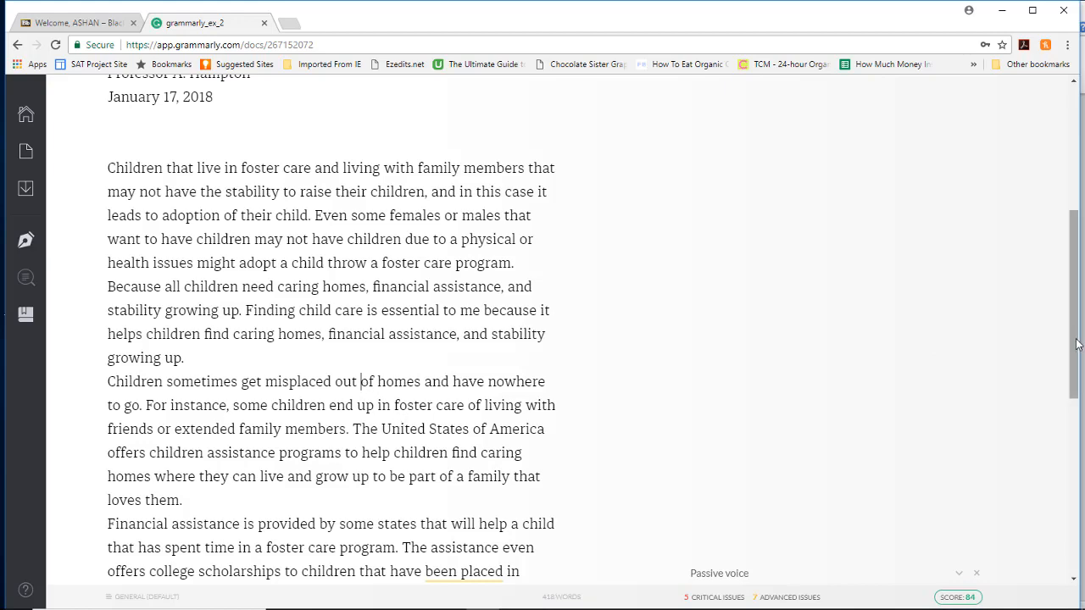
Accept 'reward' → 'rewards' and 'provide' → 'providing', then view the overall writing score.
scroll("down", 3)
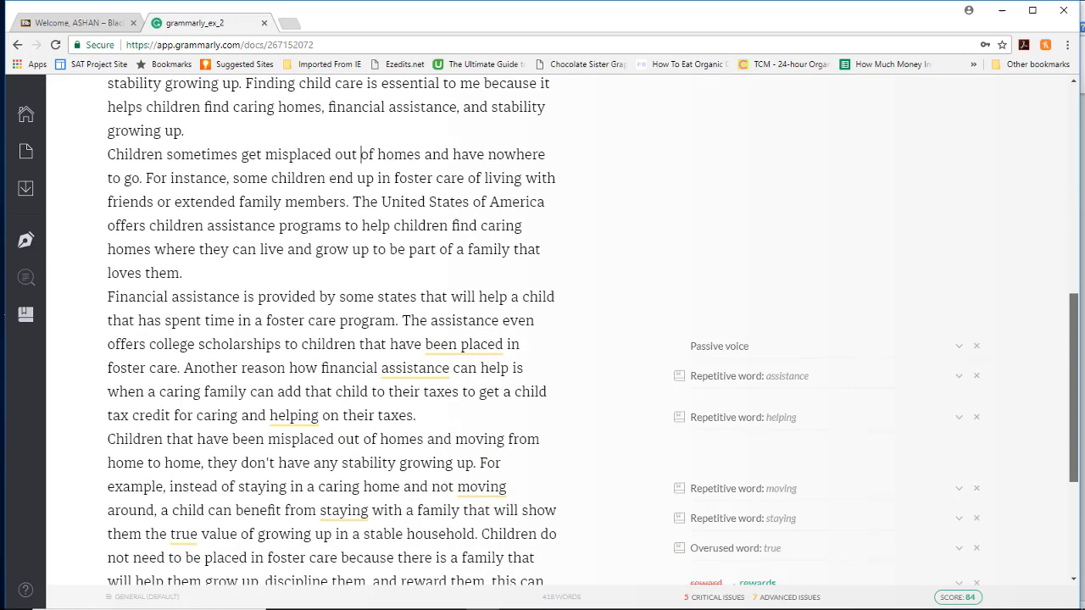
scroll("down", 3)
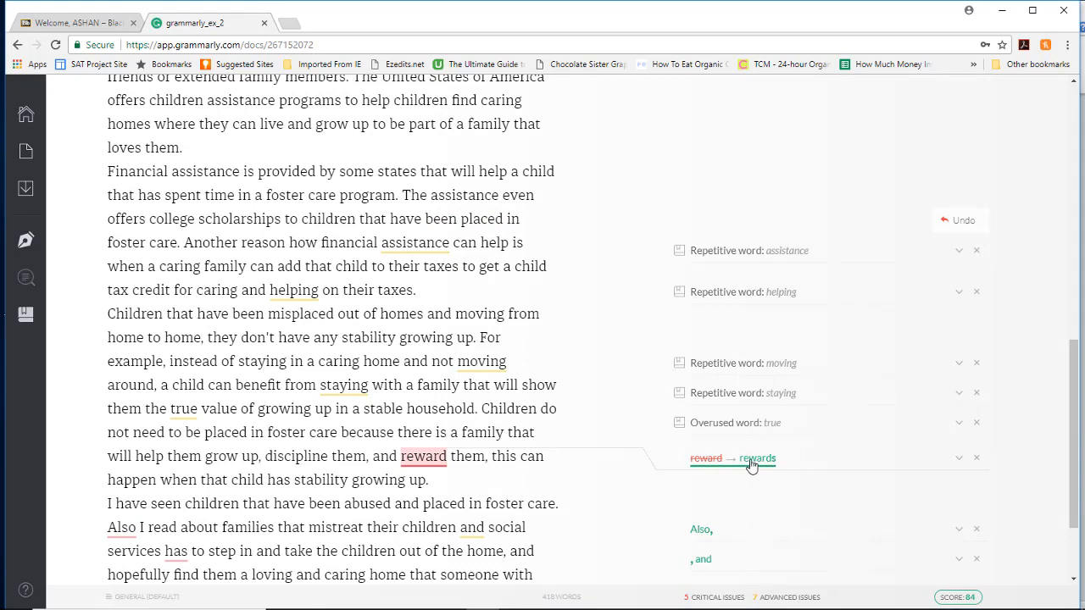
left_click(732, 457)
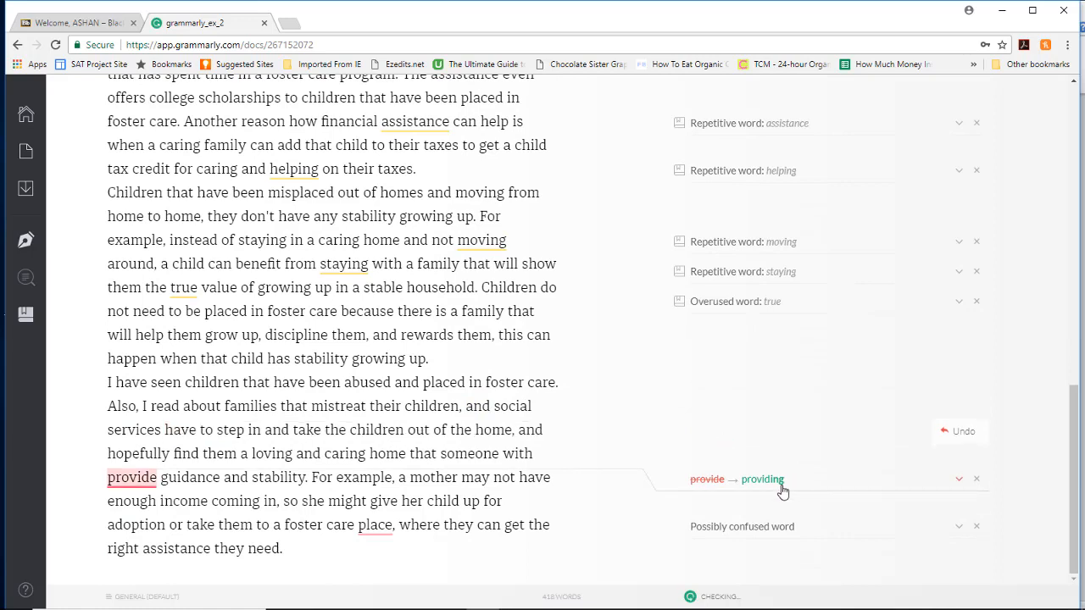
left_click(761, 478)
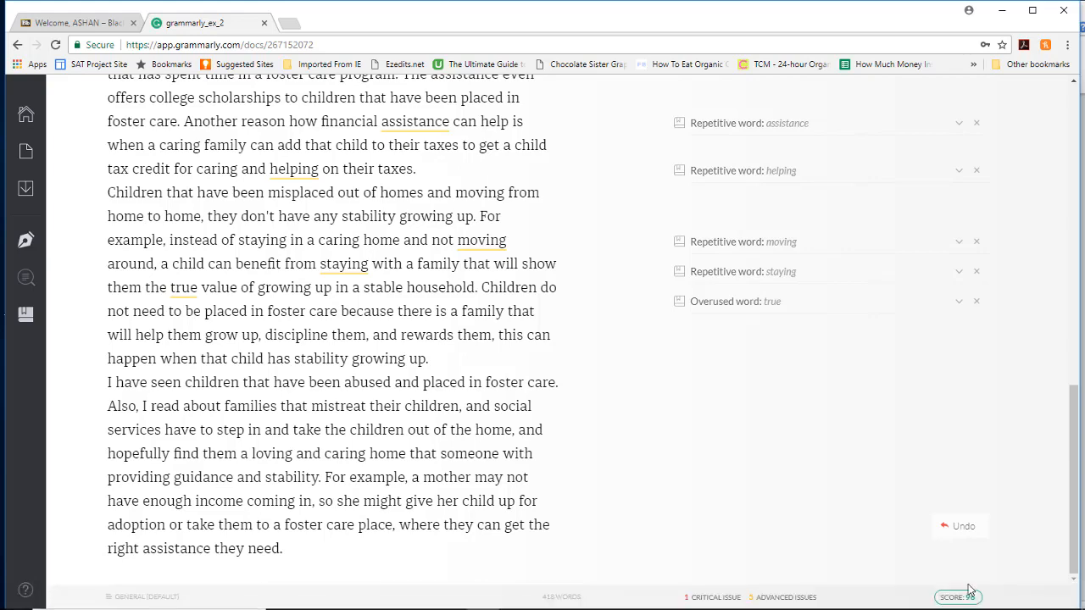
left_click(956, 597)
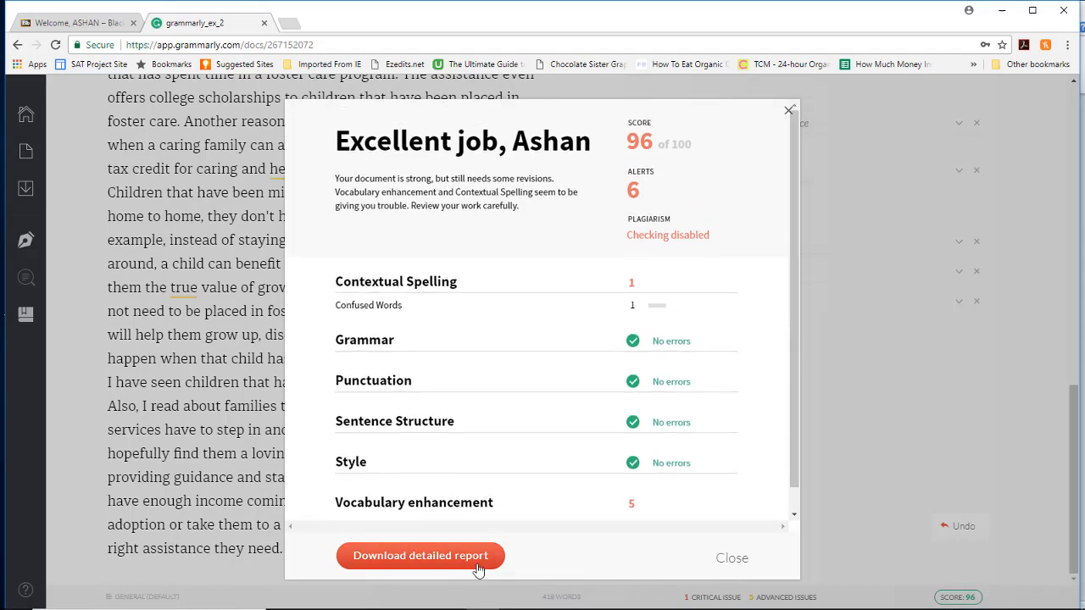
Download the corrected essay as a .docx and open grammarly_ex_2.edited in Word.
left_click(731, 557)
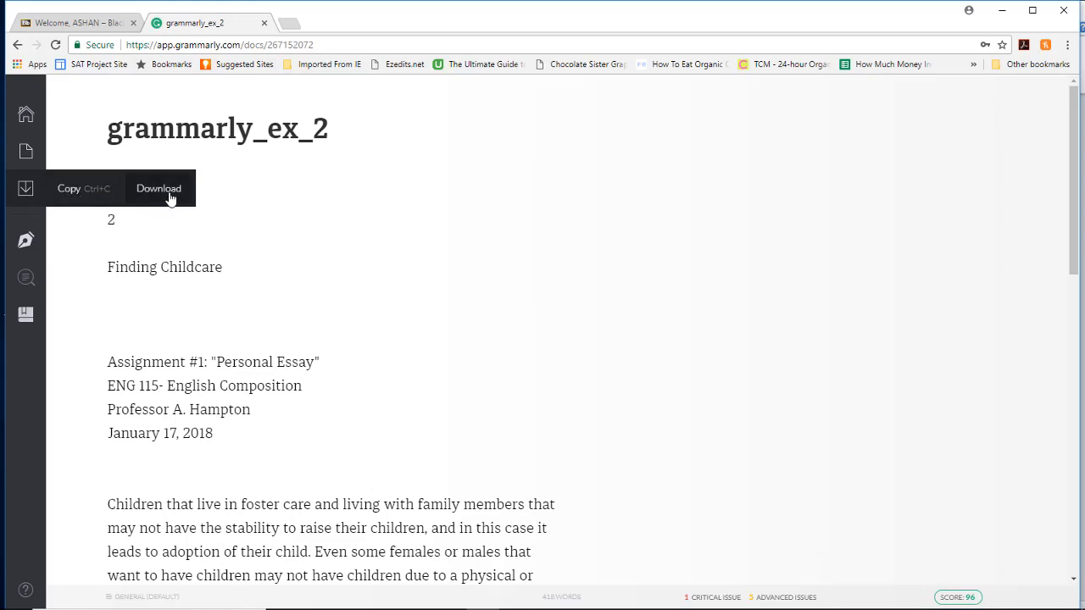
left_click(159, 188)
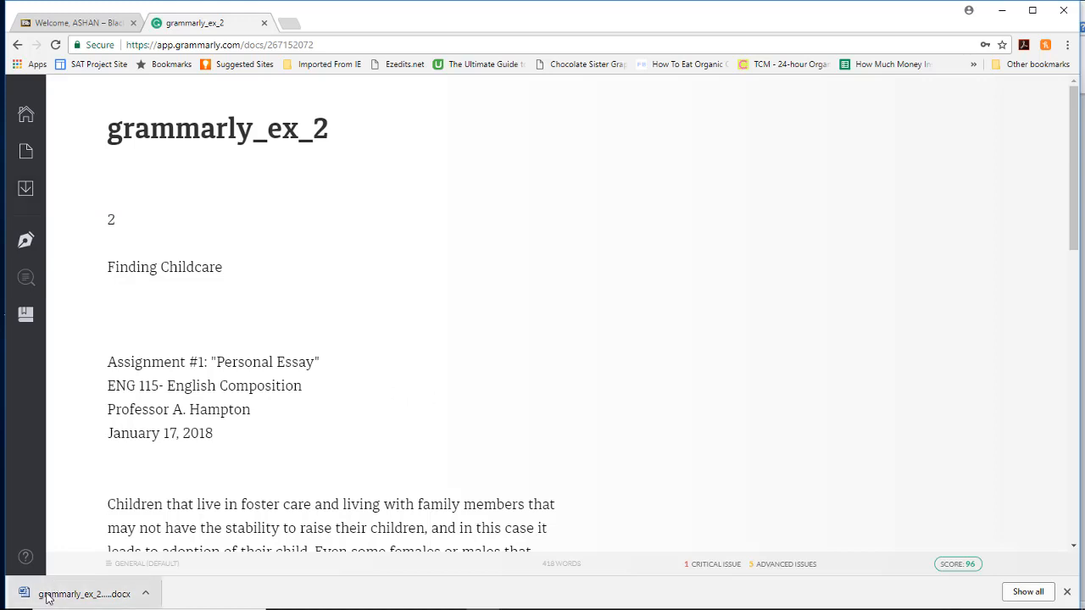
left_click(81, 593)
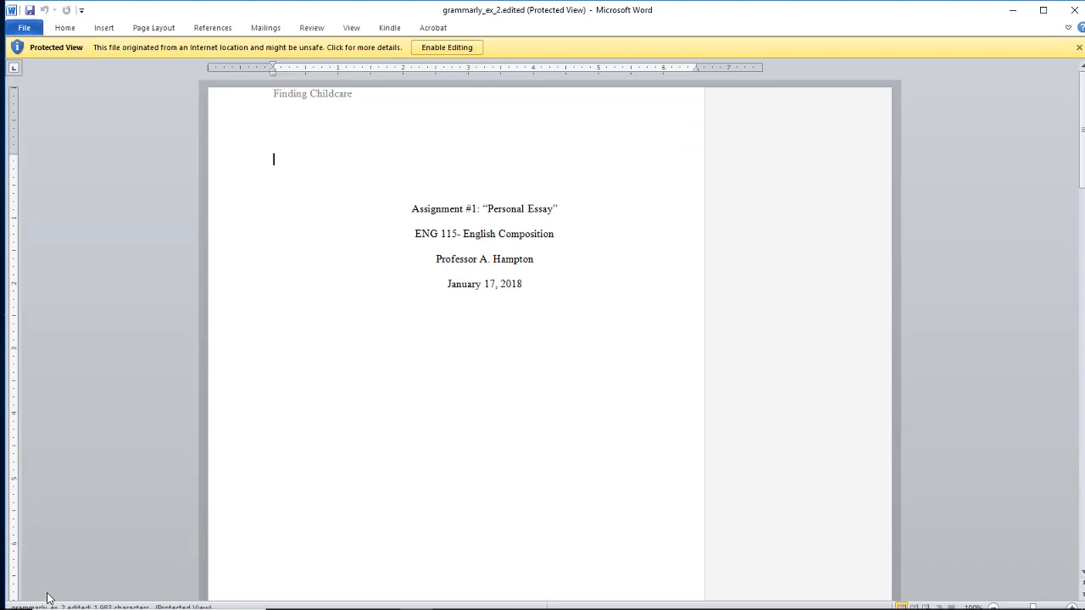
mouse_move(573, 166)
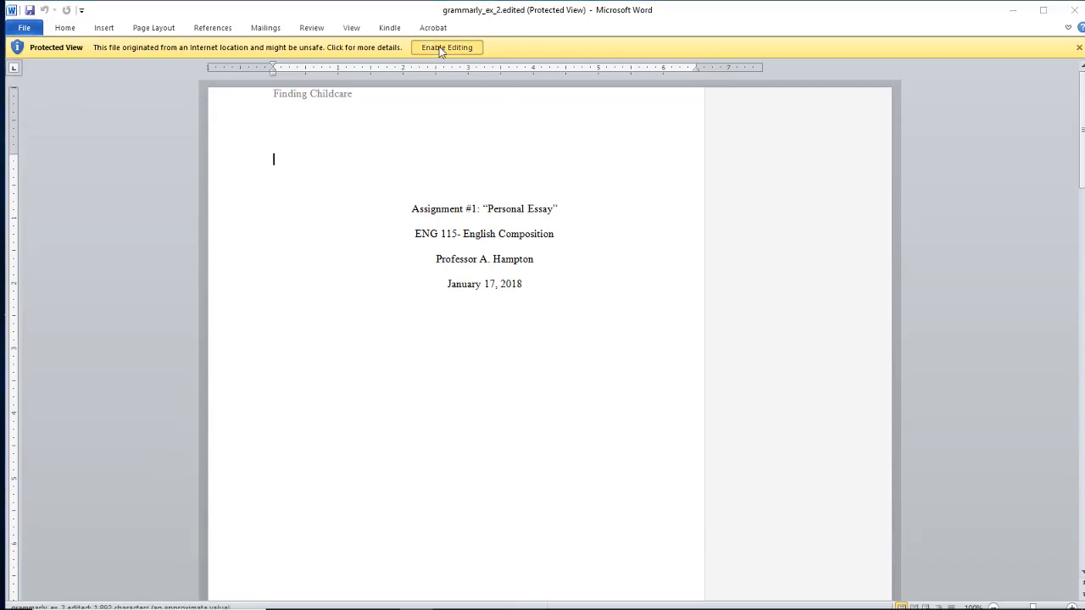
Enable editing on the protected essay and scroll through Grammarly's tracked comments.
left_click(447, 48)
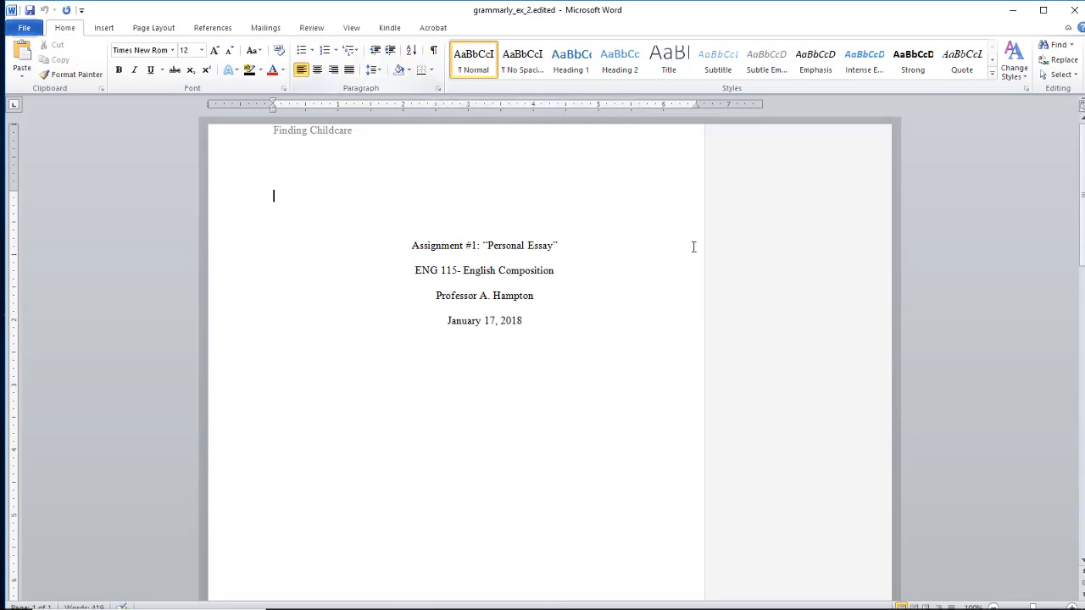
scroll("down", 3)
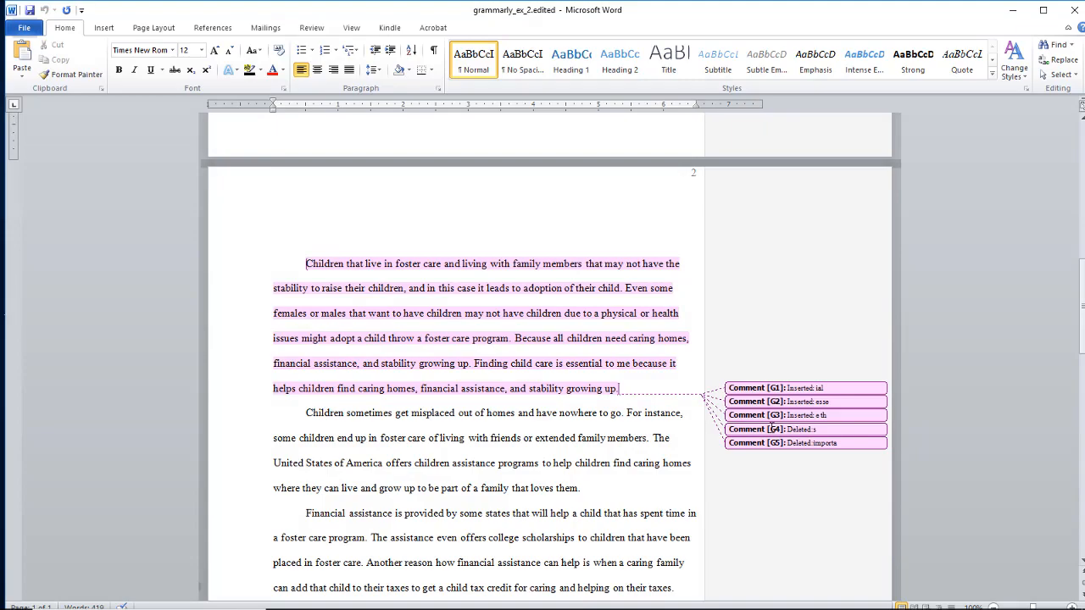
scroll("down", 3)
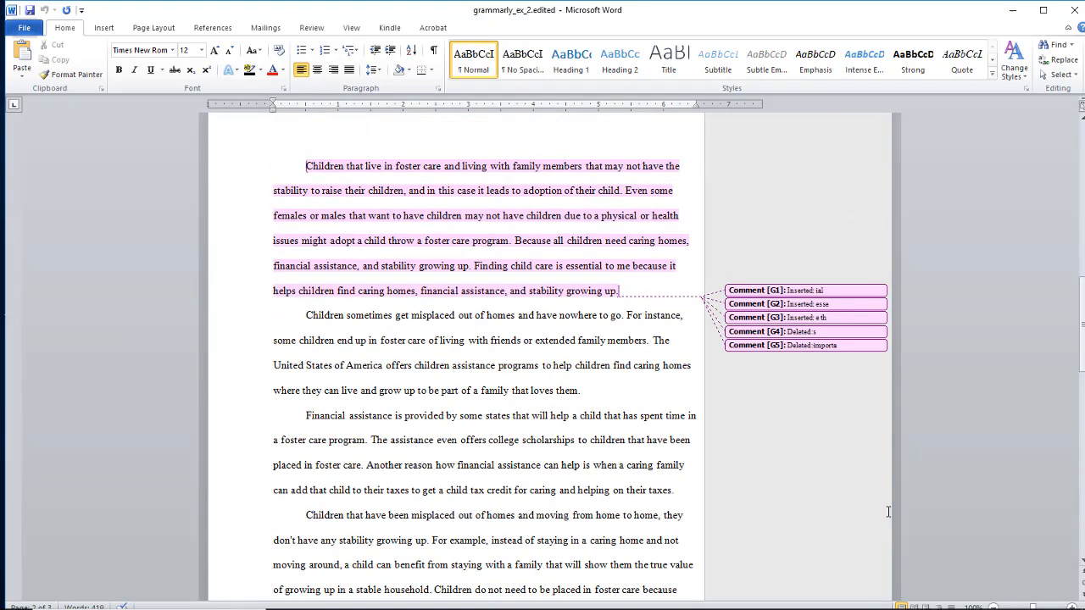
scroll("down", 3)
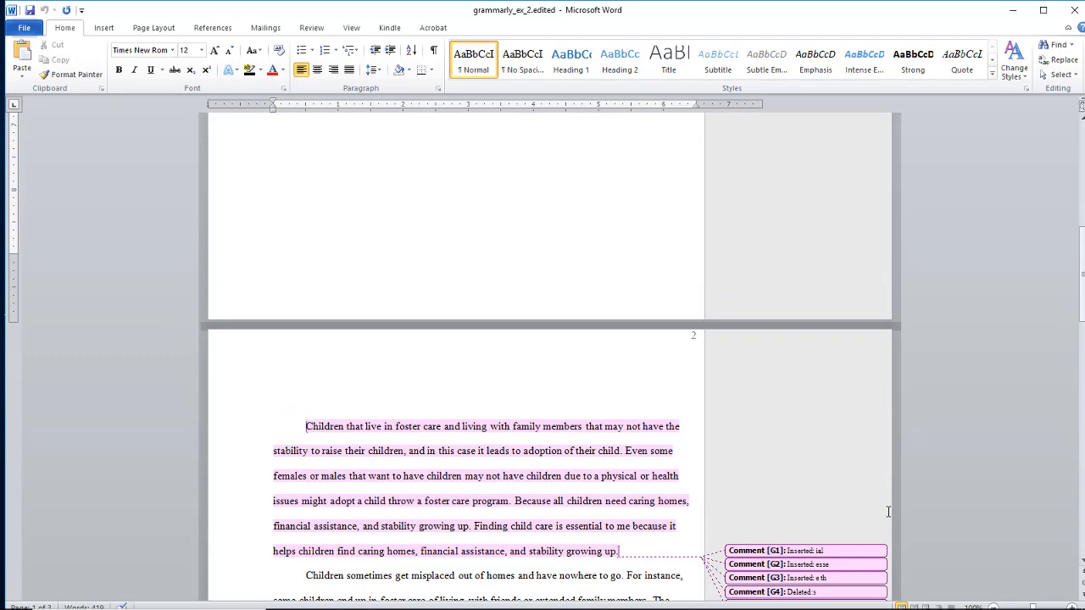
scroll("up", 3)
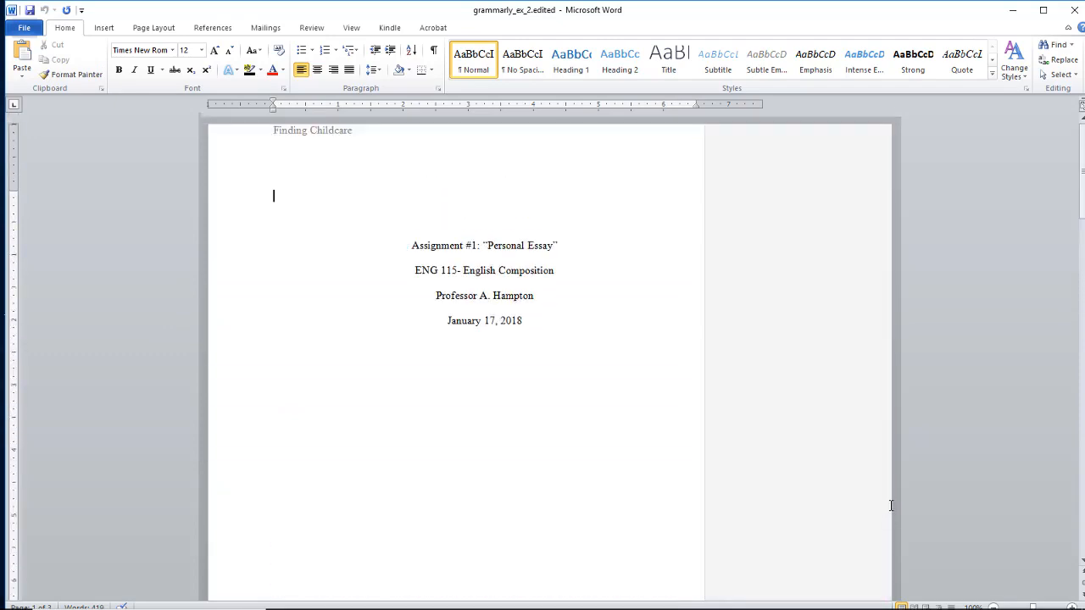
scroll("down", 3)
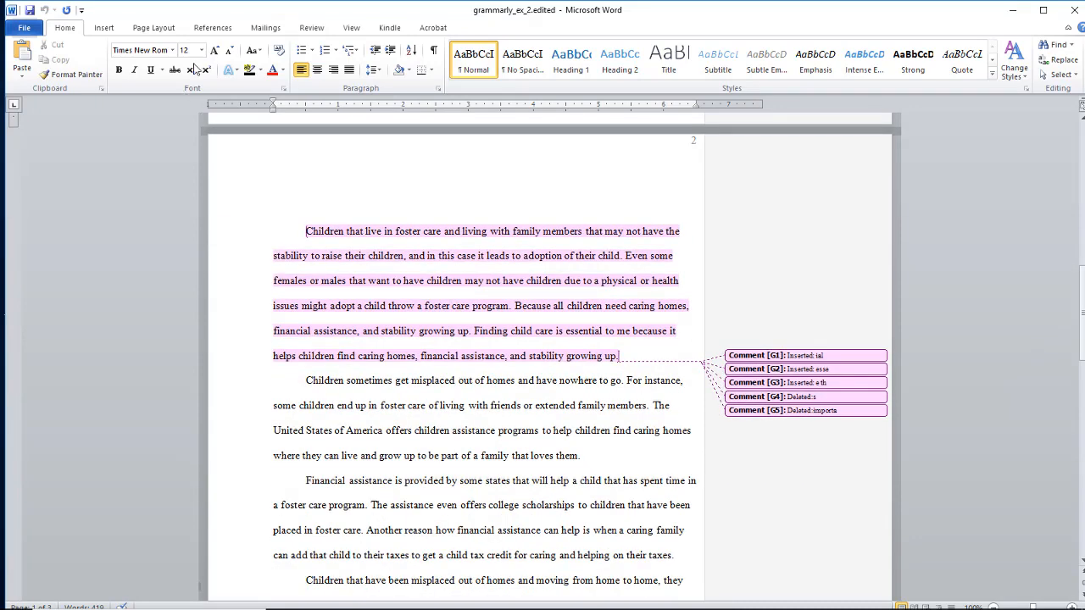
Switch to Word's Review tools to reach the markup display options.
left_click(312, 27)
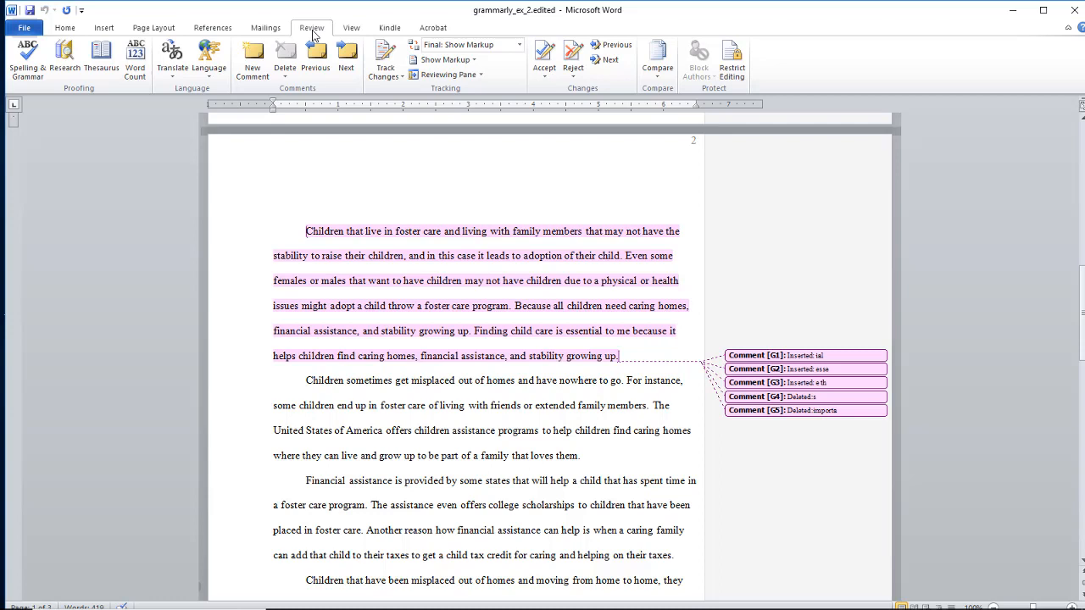
mouse_move(390, 98)
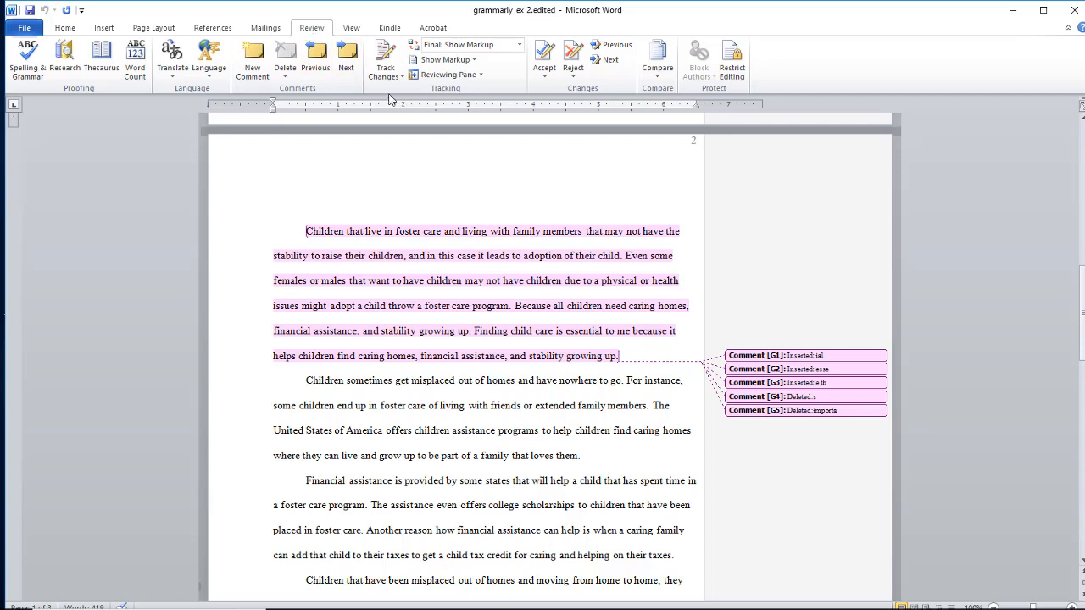
mouse_move(517, 88)
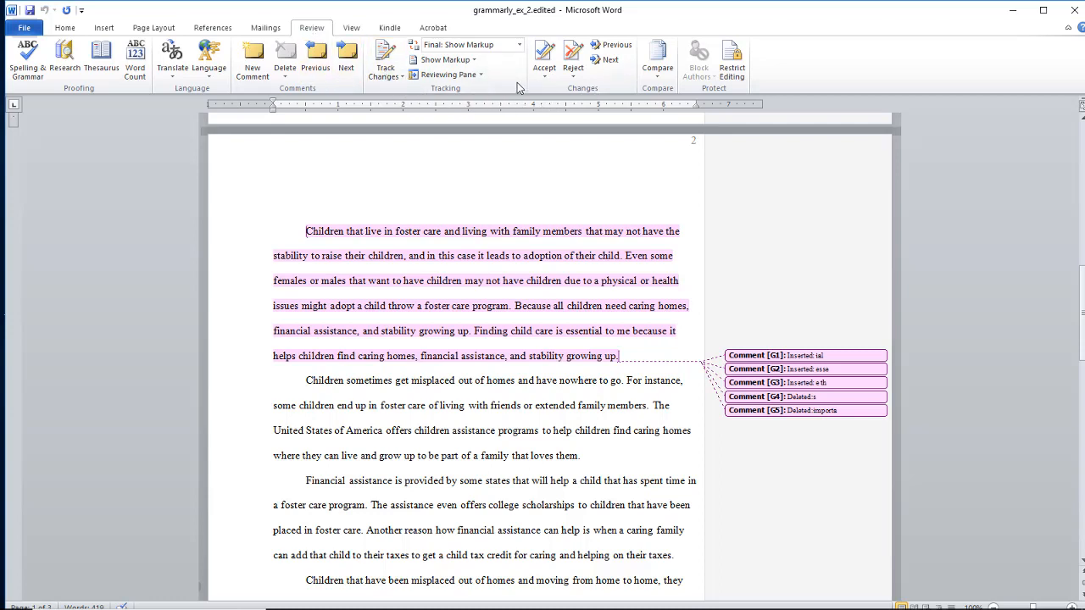
mouse_move(519, 89)
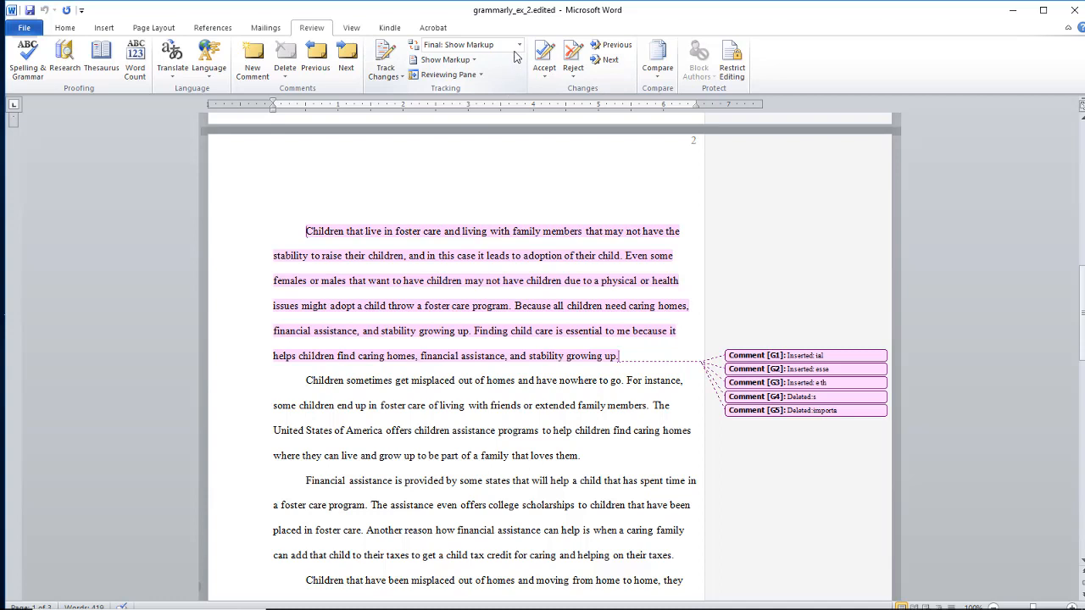
mouse_move(467, 44)
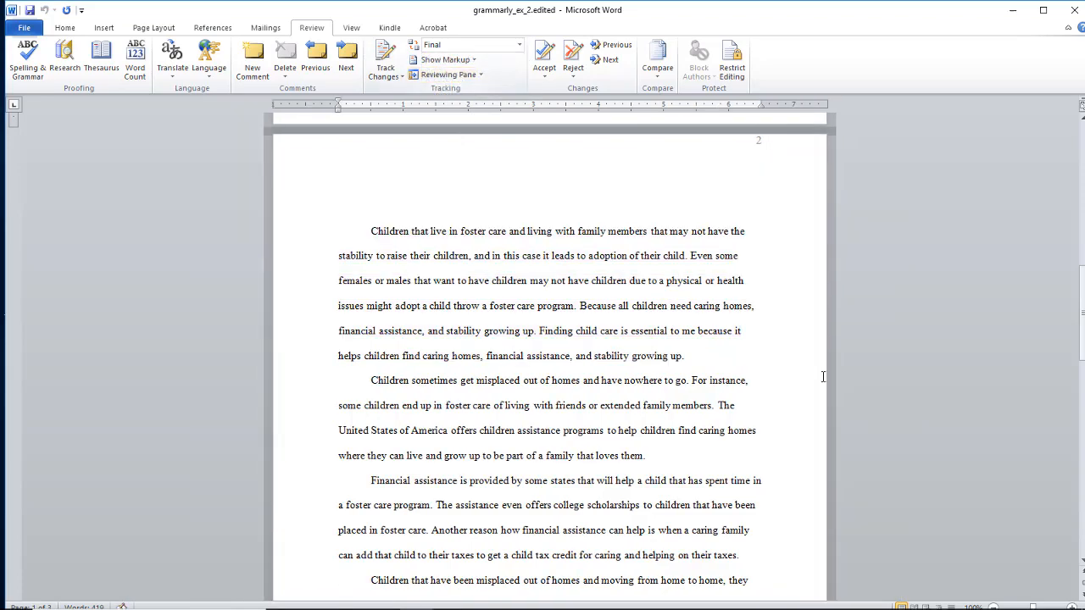
scroll("down", 3)
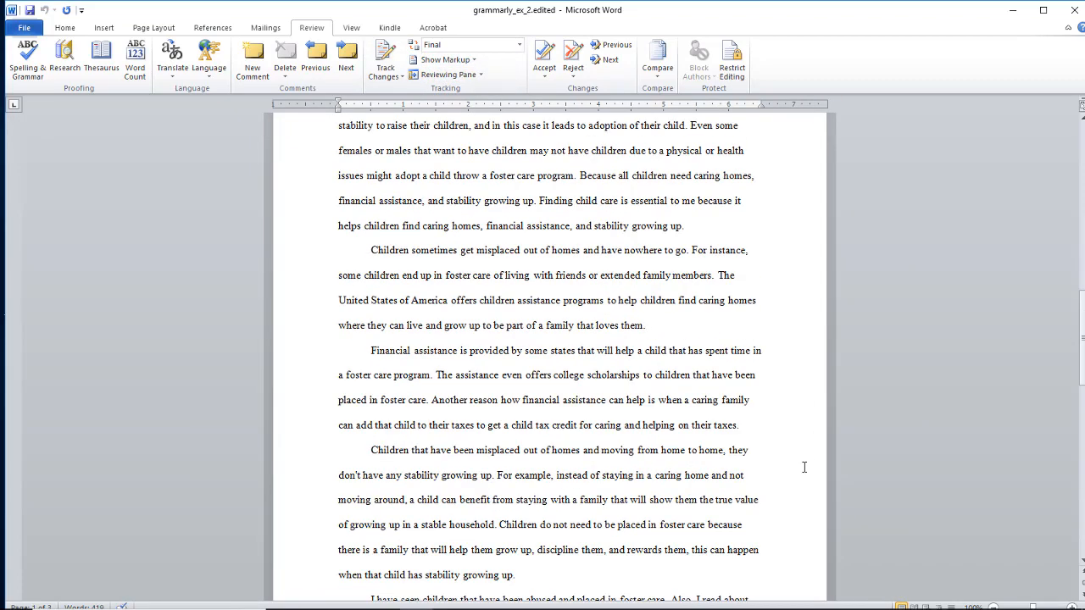
scroll("down", 3)
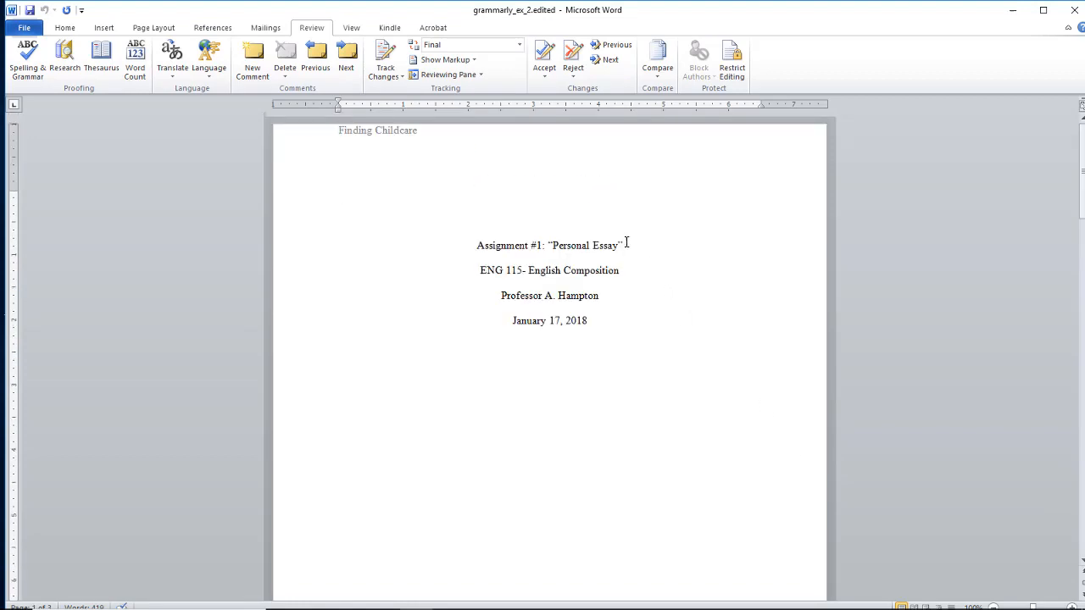
scroll("down", 3)
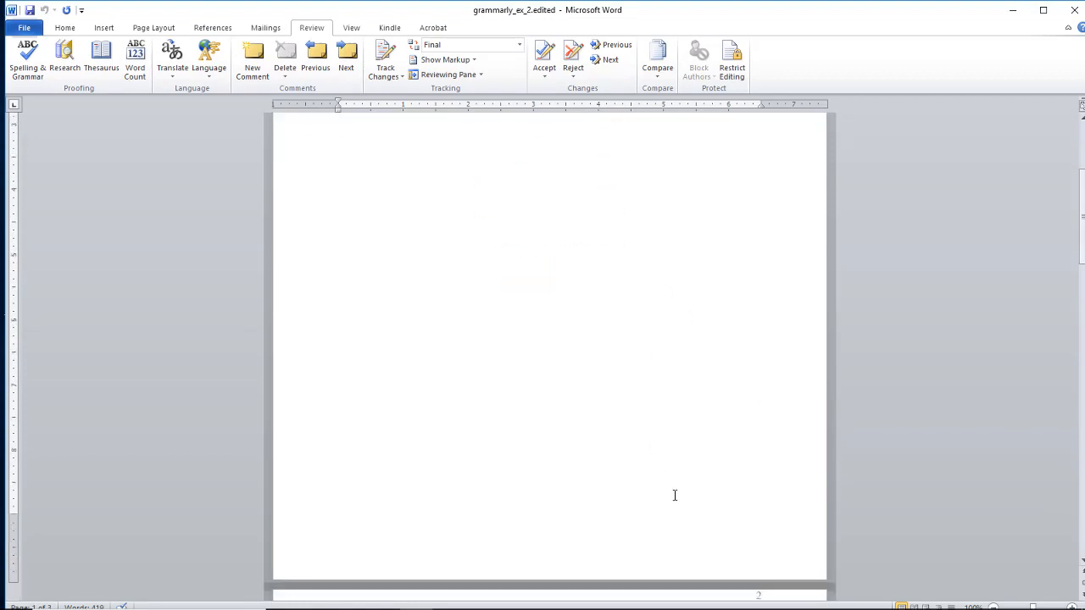
scroll("down", 3)
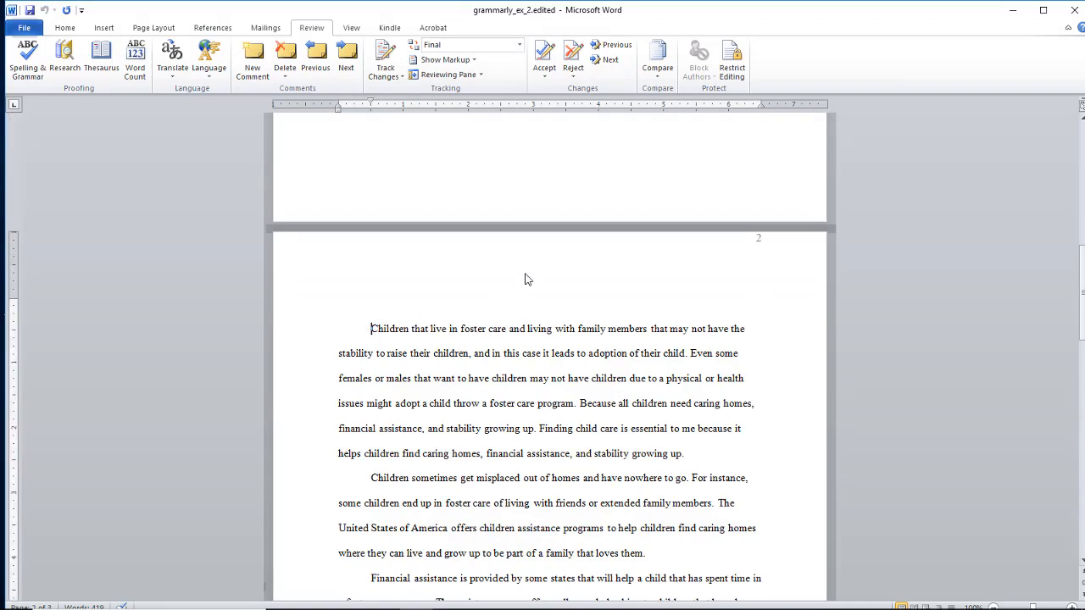
scroll("down", 3)
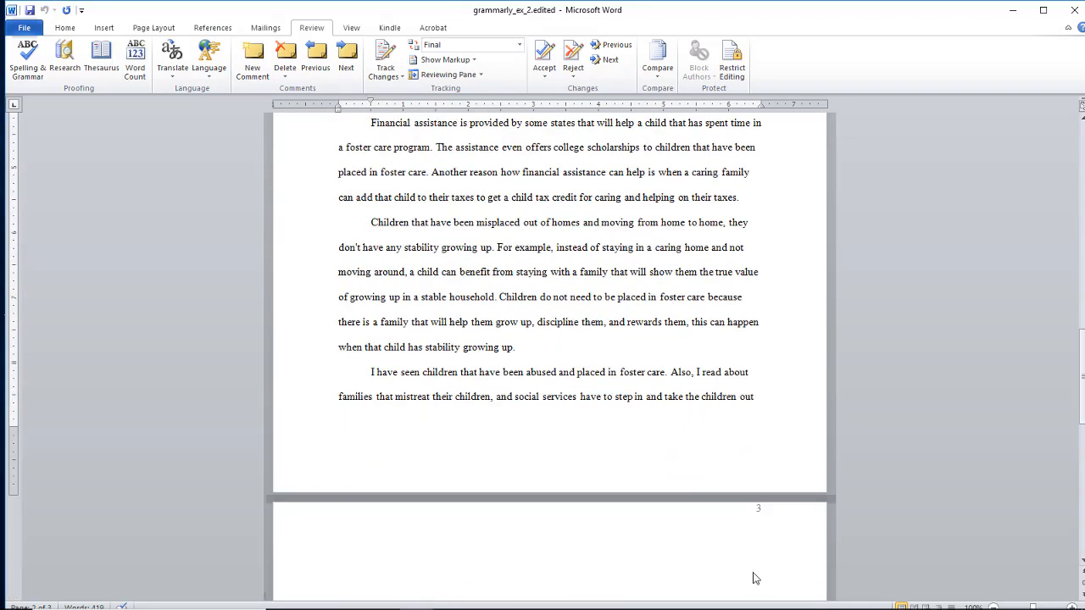
scroll("down", 3)
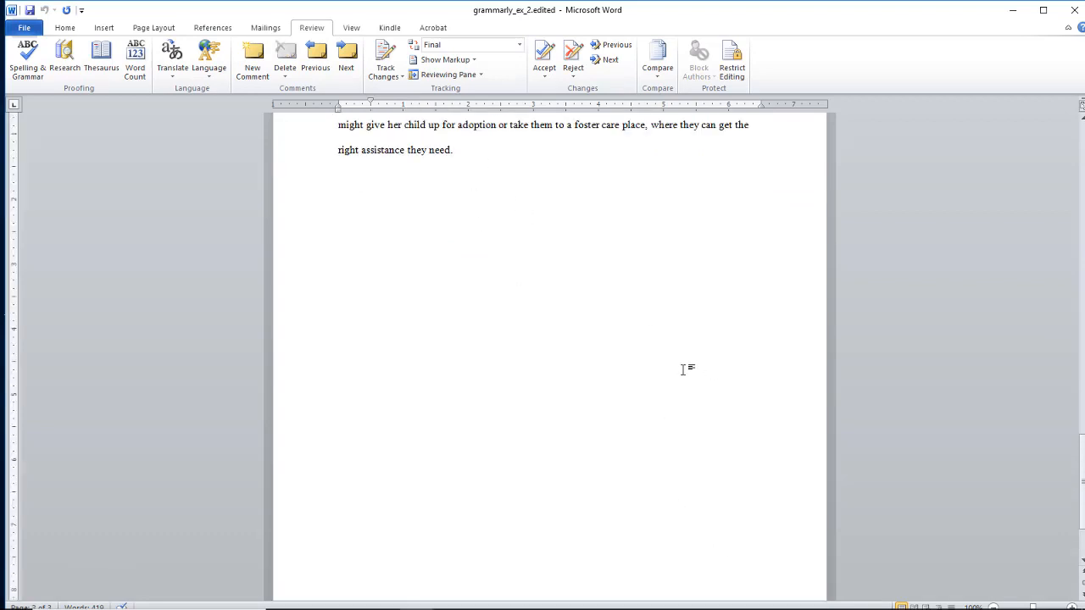
scroll("down", 3)
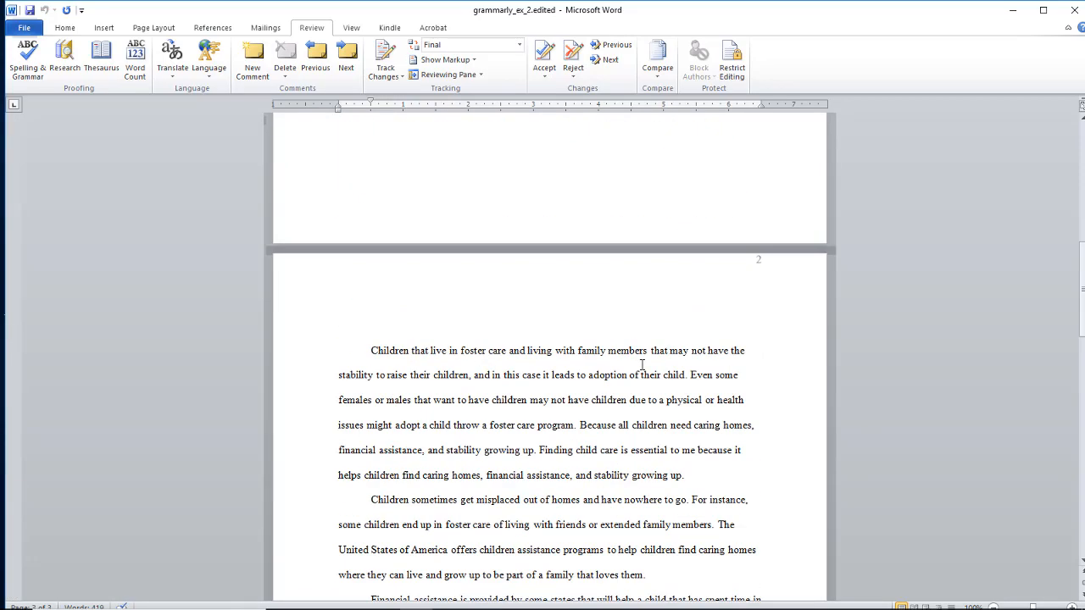
scroll("up", 3)
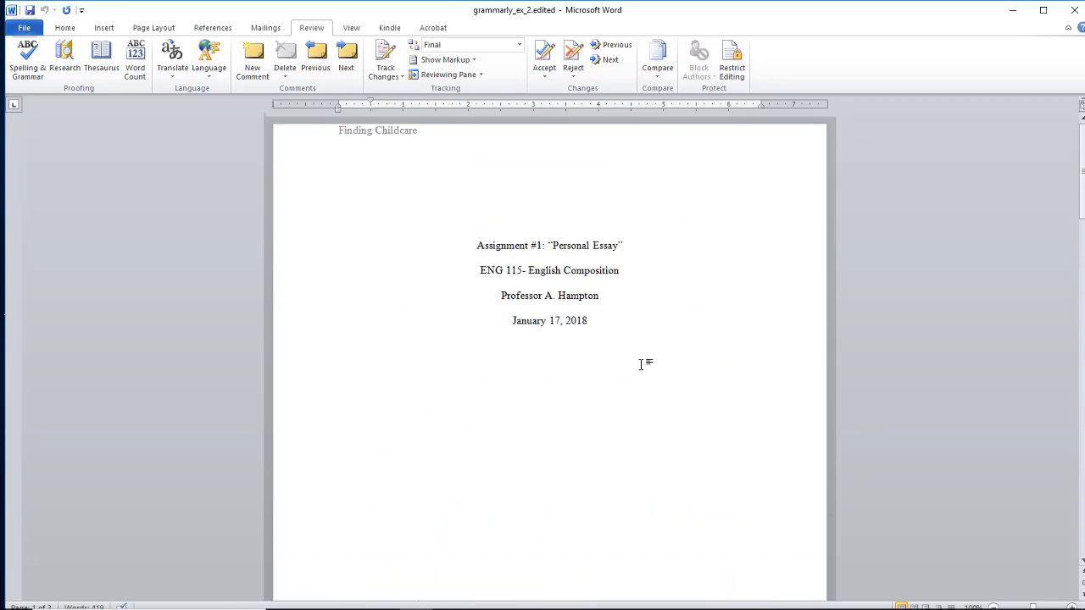